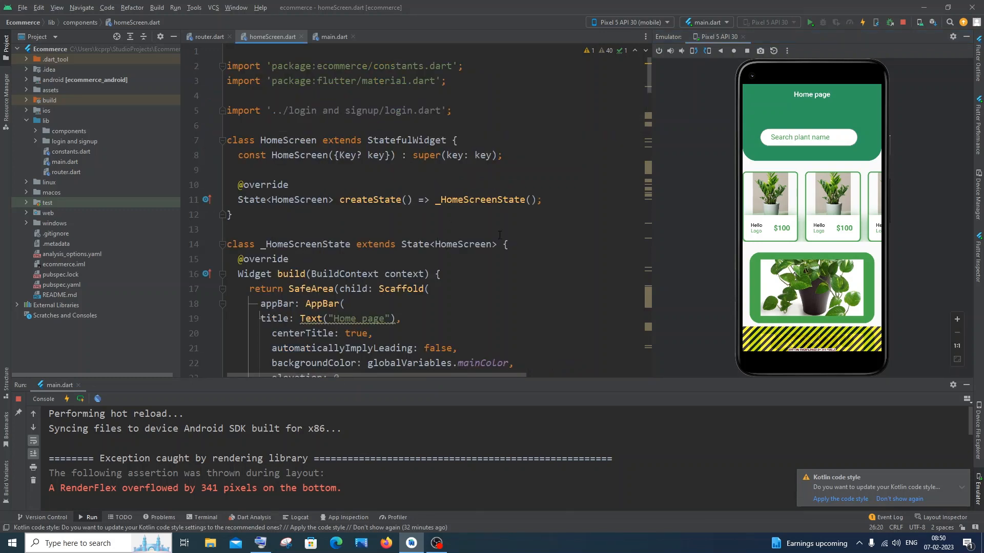
Locate and select the body Column in homeScreen.dart.
scroll(down, 3)
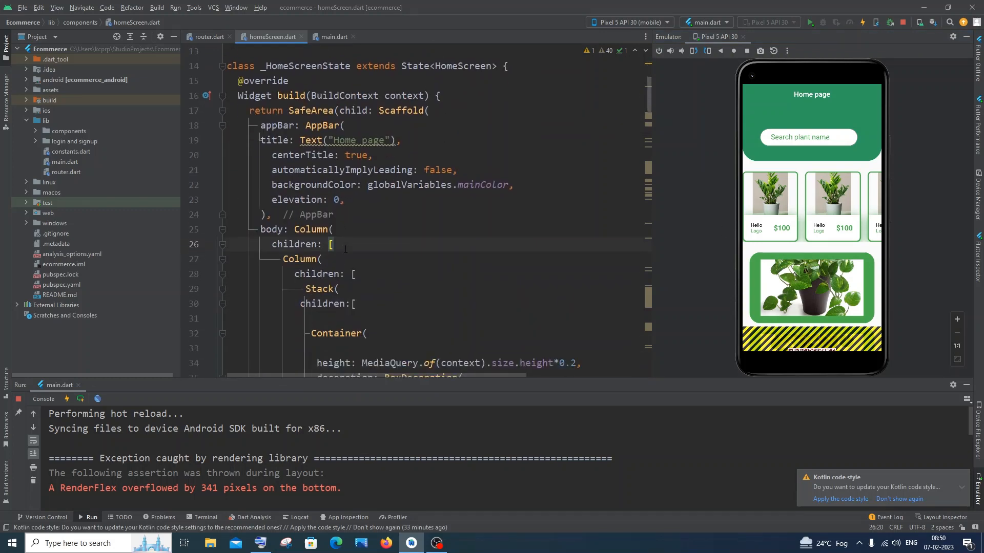
click(270, 110)
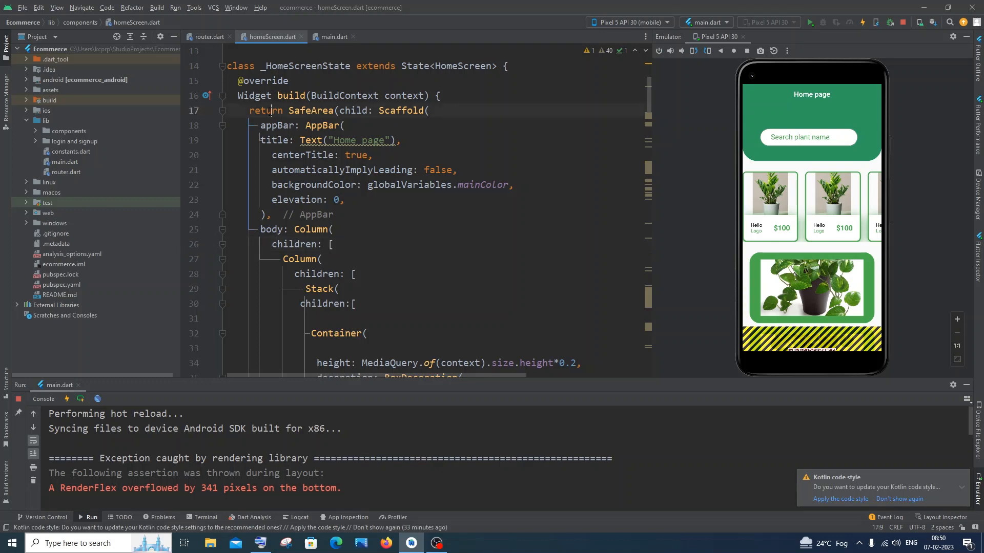
click(305, 110)
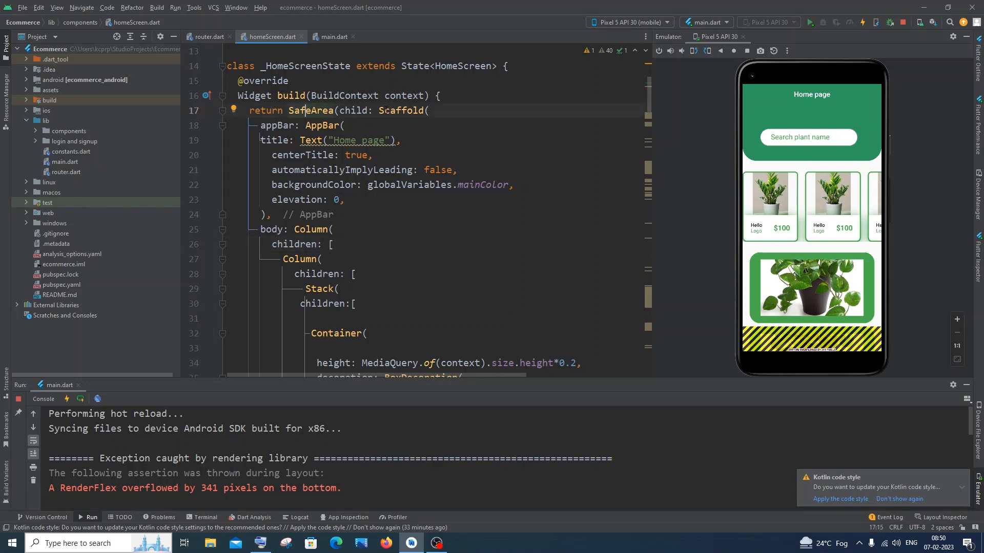
click(267, 228)
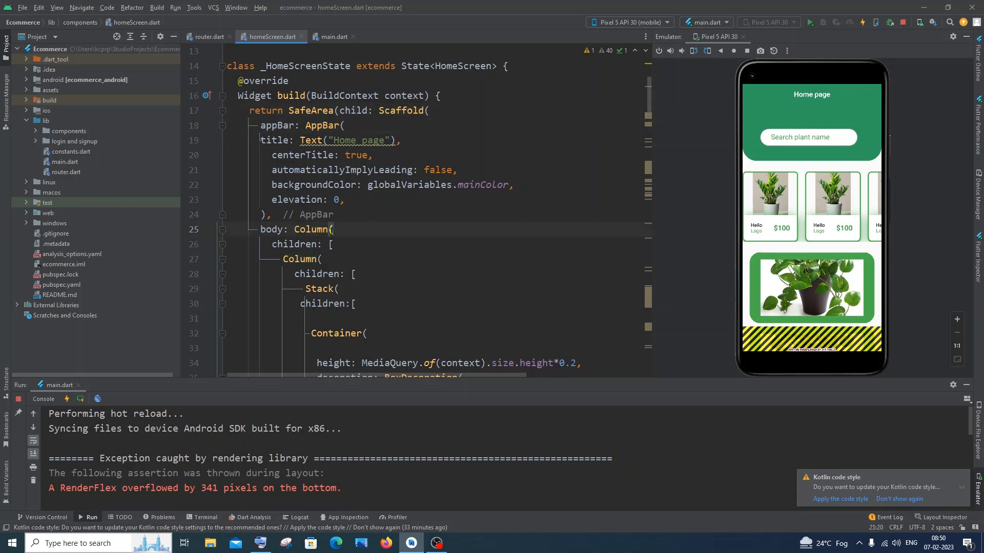
mouse_move(308, 228)
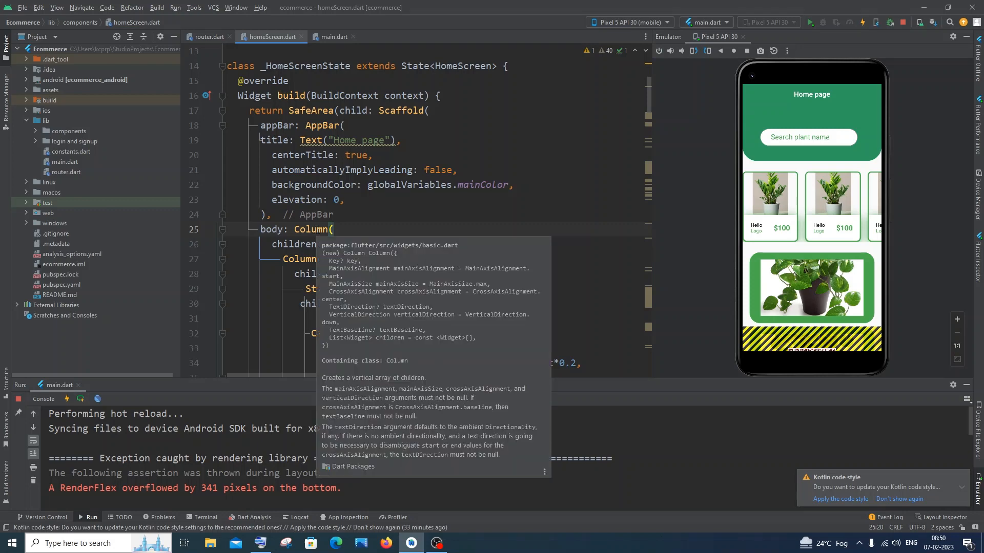
click(307, 228)
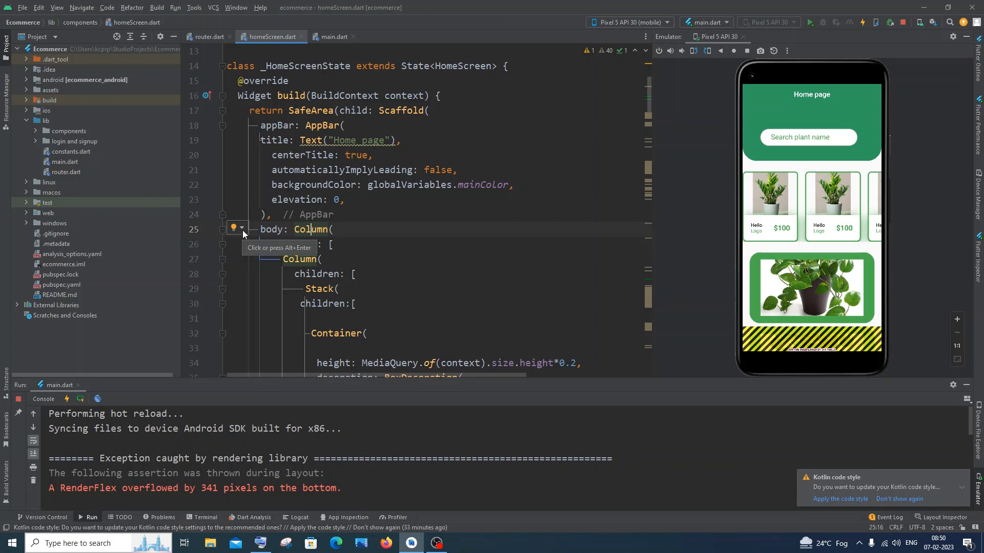
Wrap the body Column in a ListView with the Column as children: [ ].
click(240, 228)
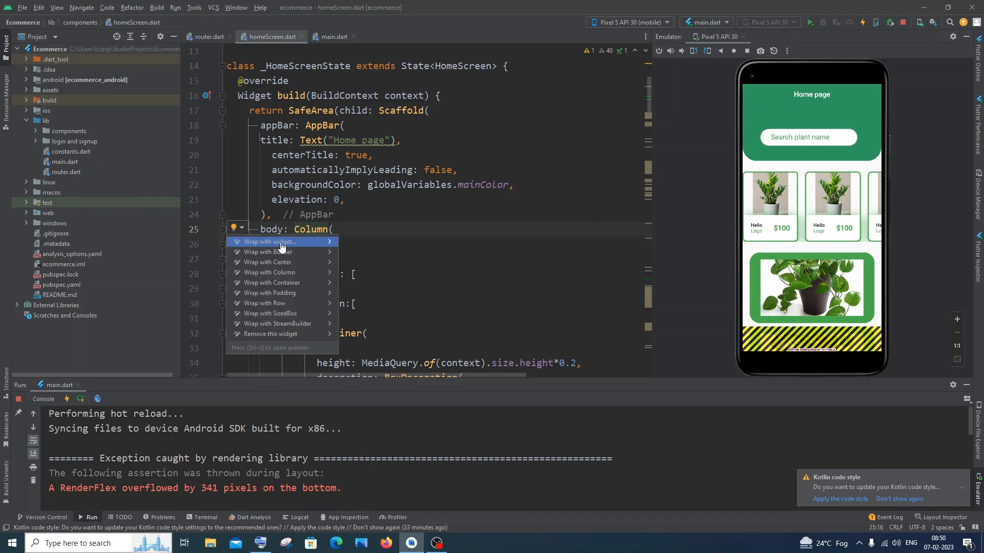
click(267, 242)
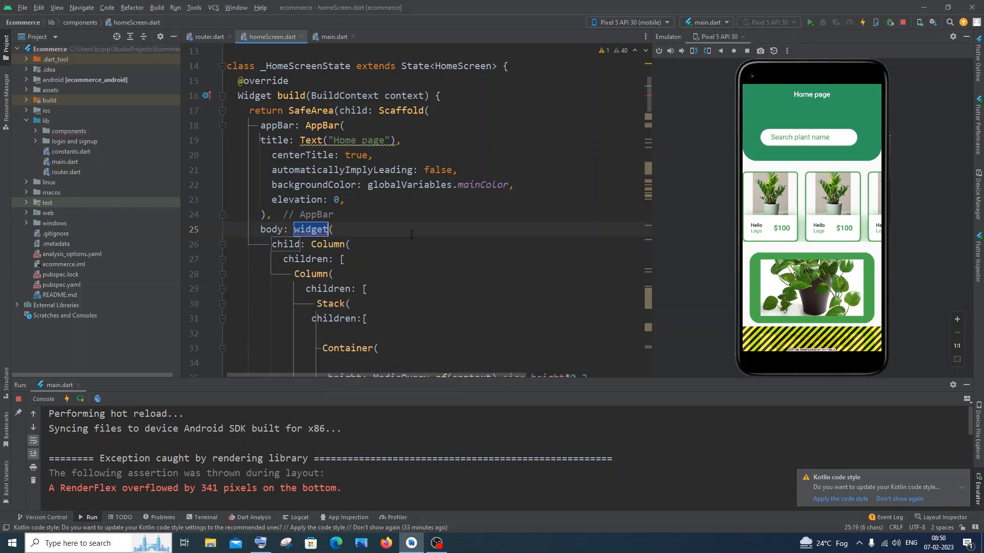
text(ListVie)
click(312, 244)
text(ren)
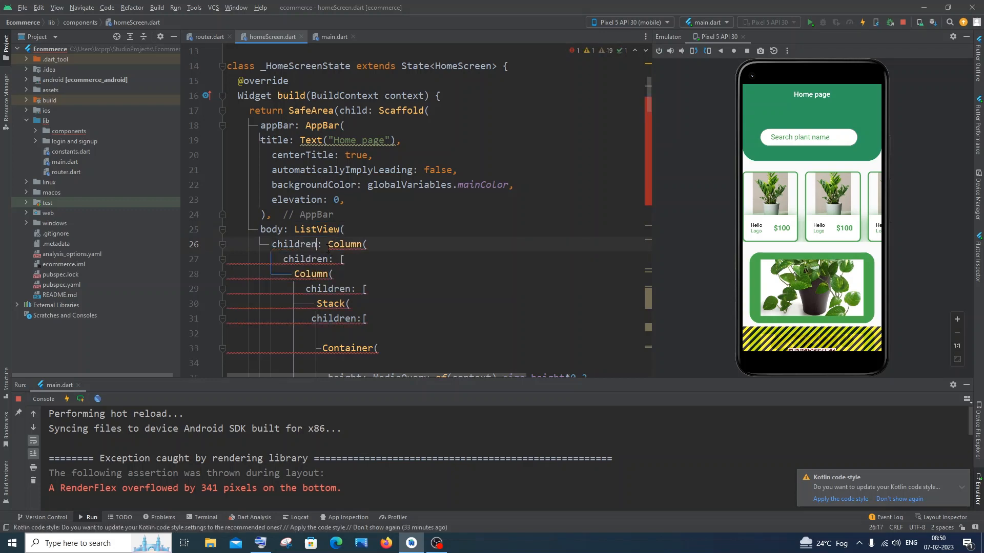
text([])
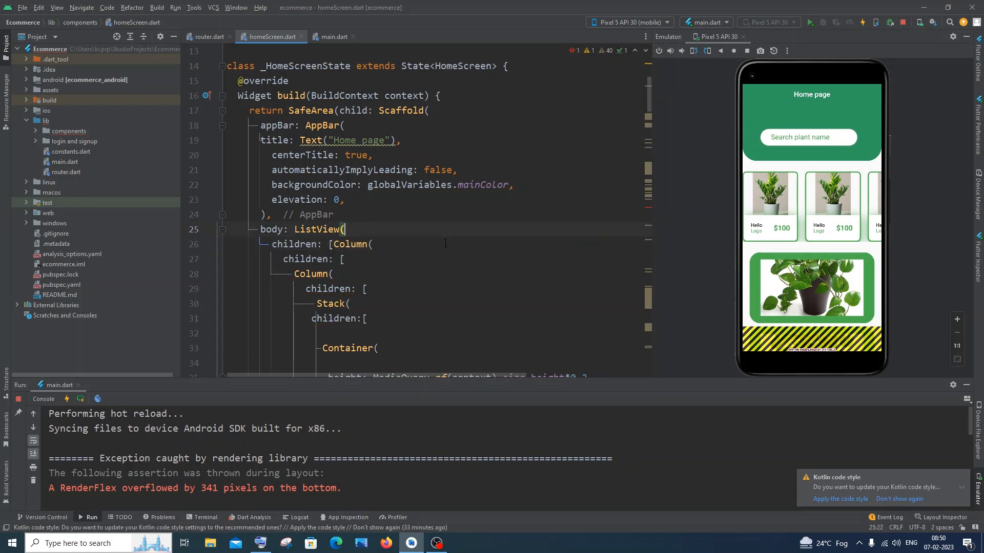
scroll(down, 3)
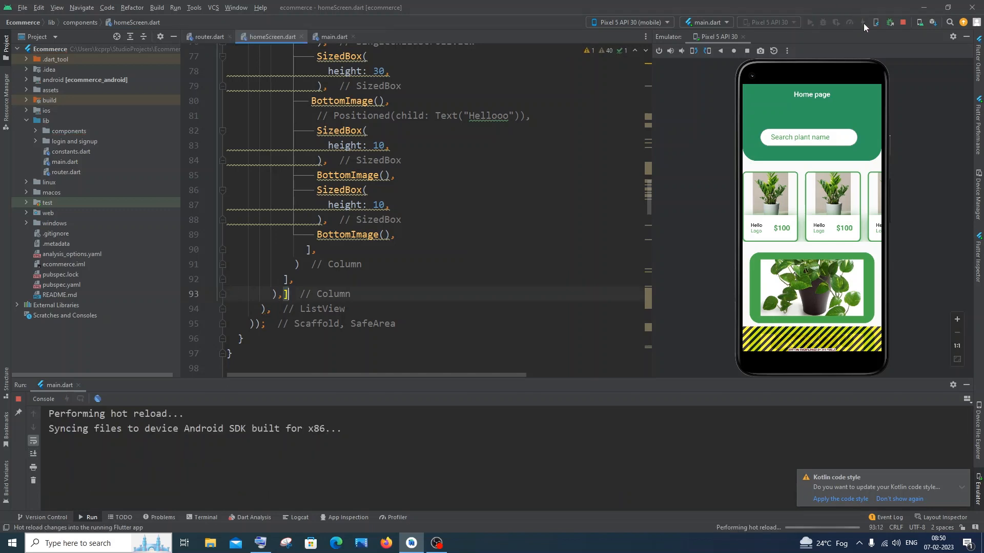
Hot-reload the app with the ListView change.
click(862, 21)
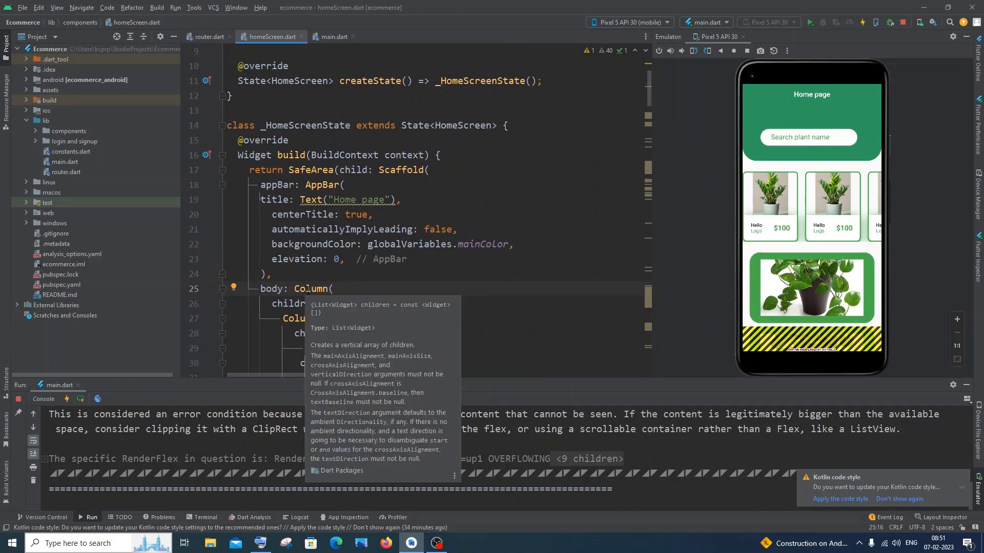
Wrap the body Column in a SingleChildScrollView and hot-reload so the page scrolls without overflow.
click(233, 250)
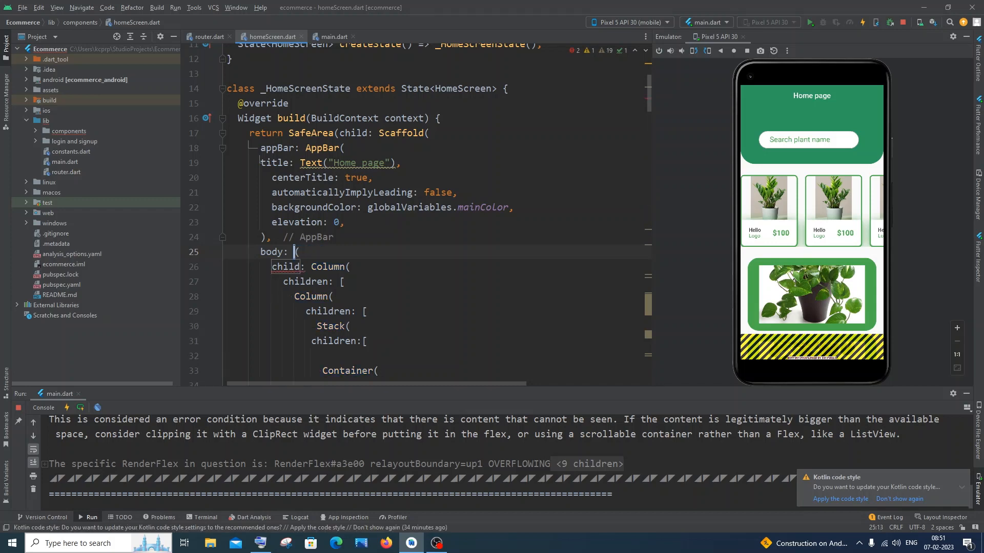
text(SingleChildScrollView)
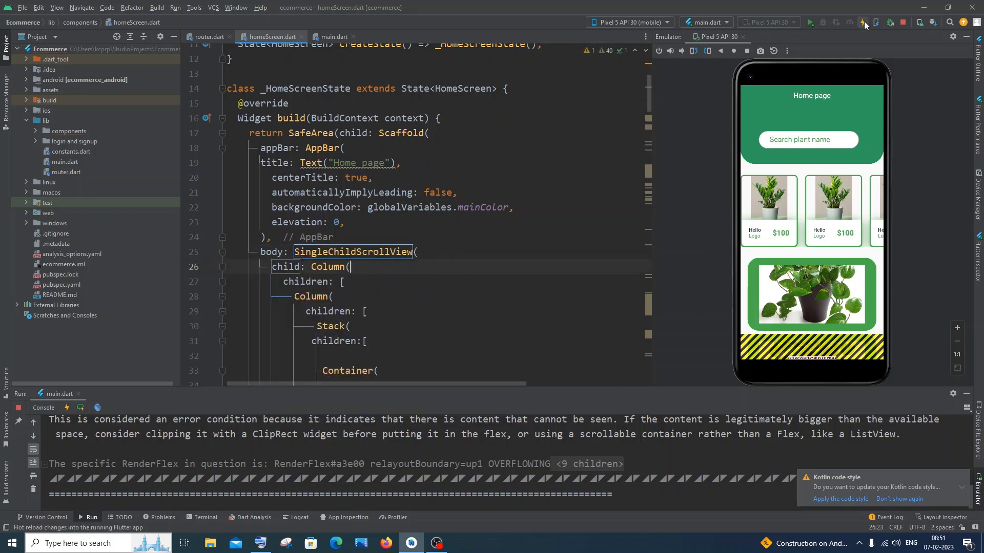
click(863, 21)
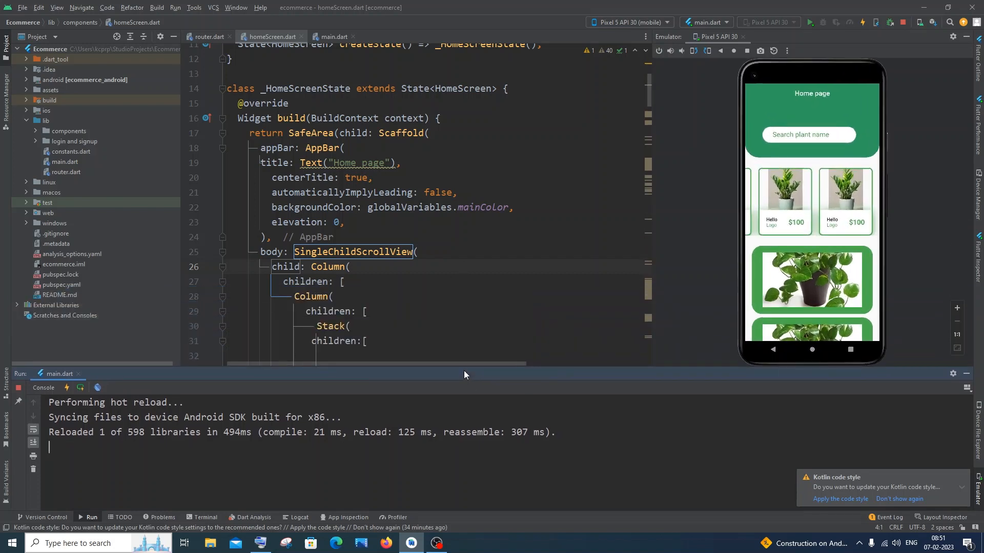
click(334, 296)
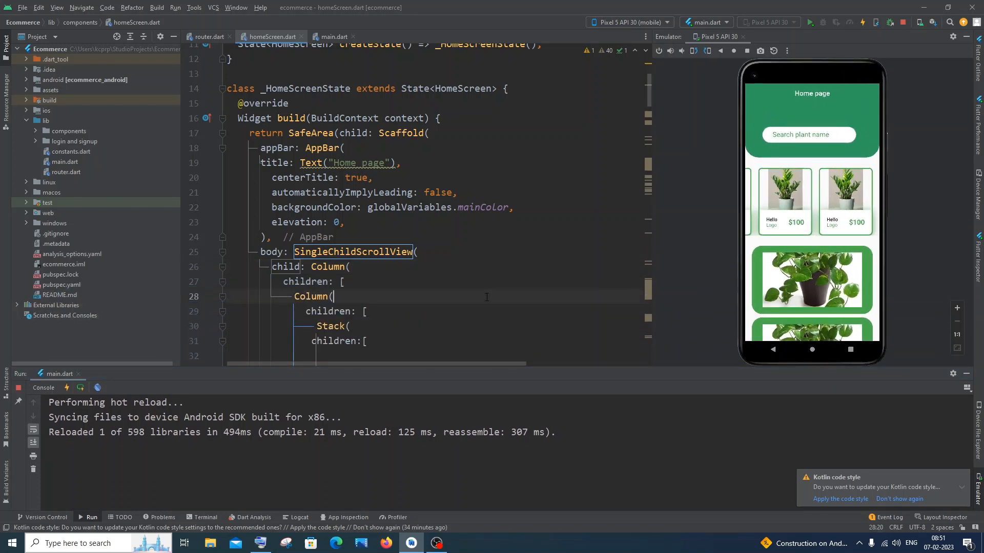